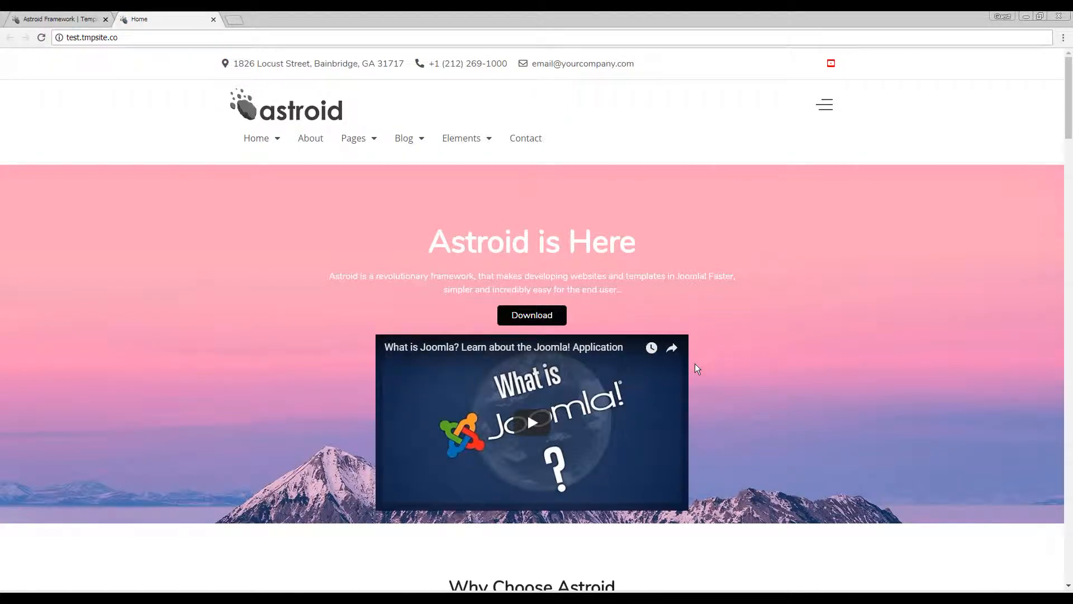
Step: Show the Module Position choices on the Social Profiles page, currently astroid-top-social
click(355, 138)
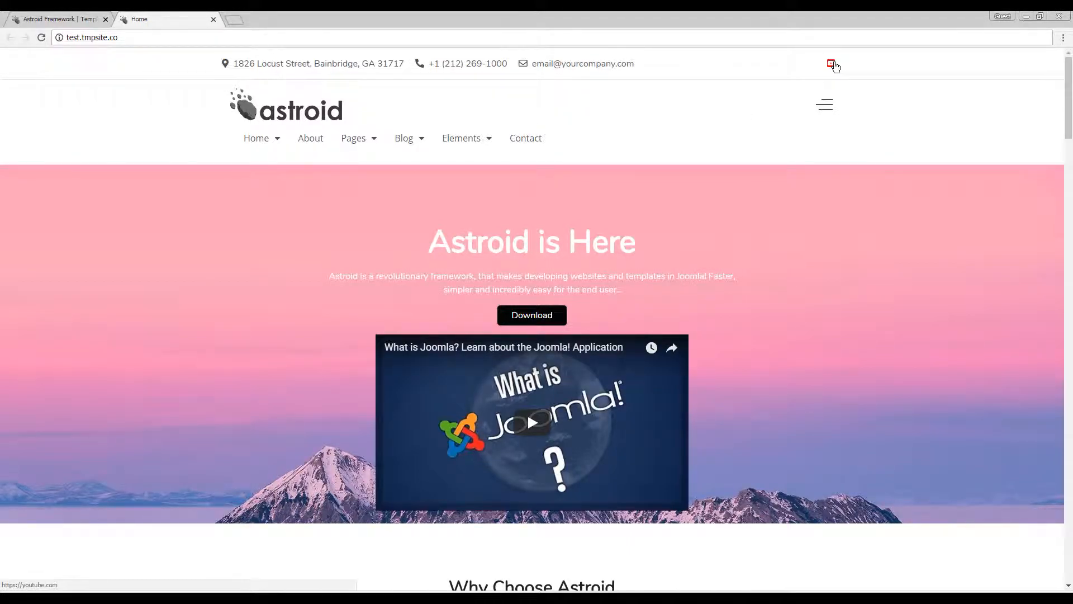
mouse_move(750, 110)
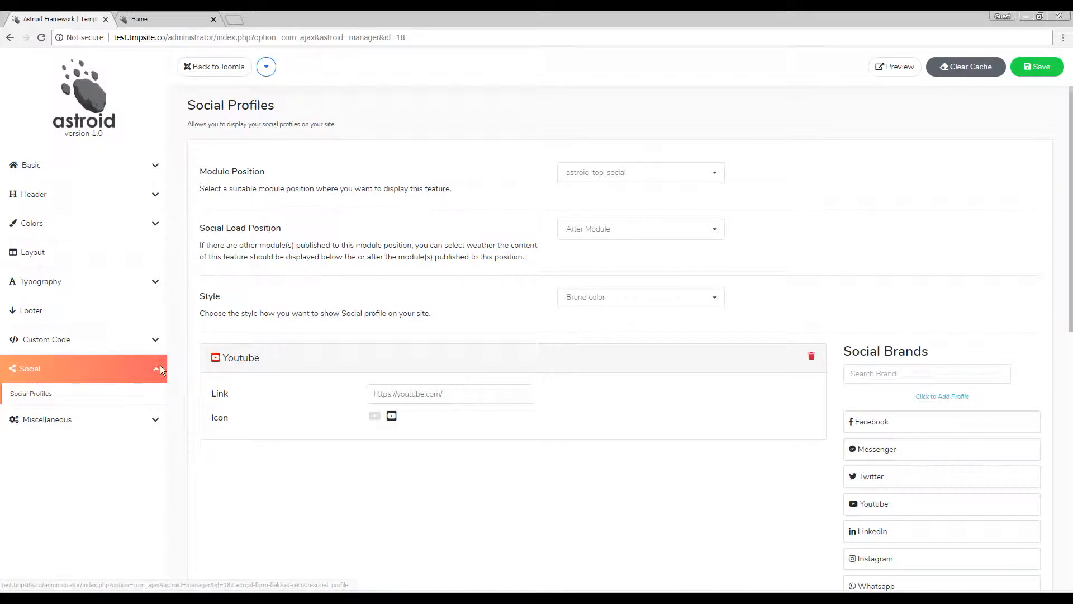
mouse_move(668, 337)
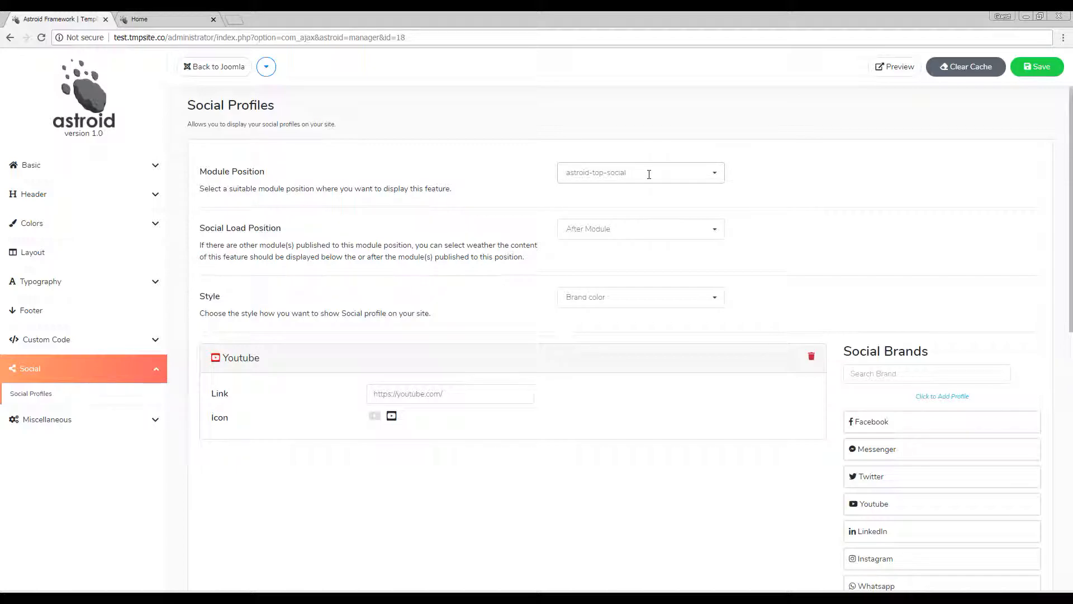
click(640, 172)
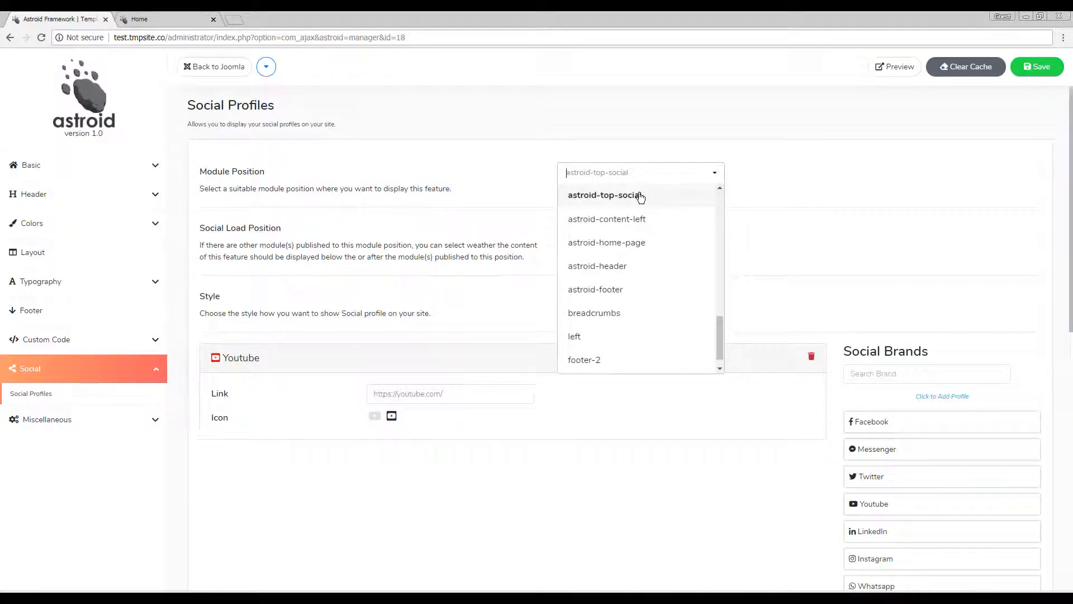
mouse_move(471, 208)
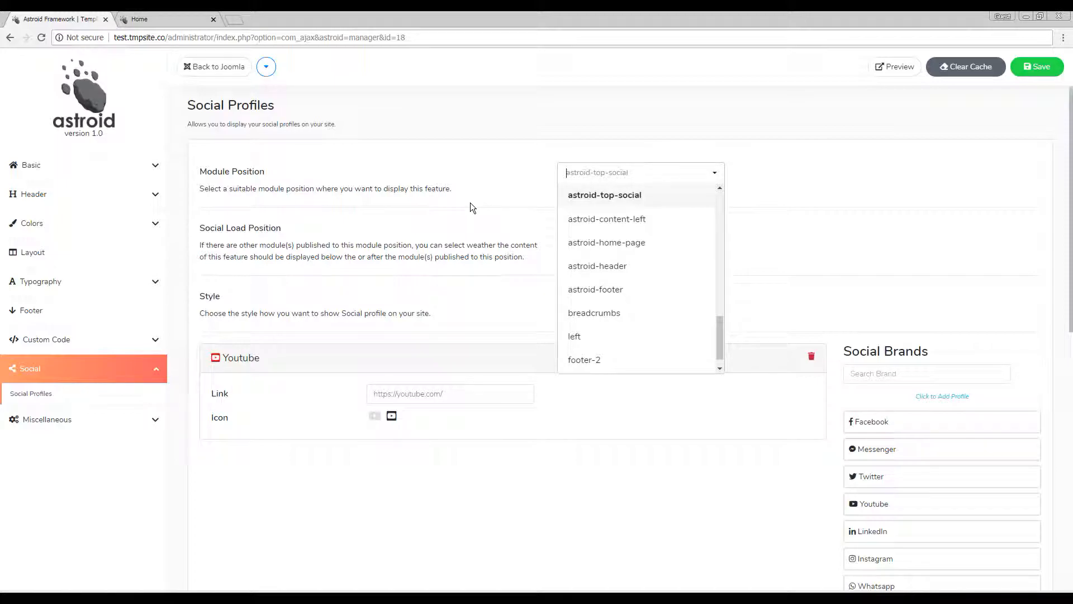
mouse_move(618, 190)
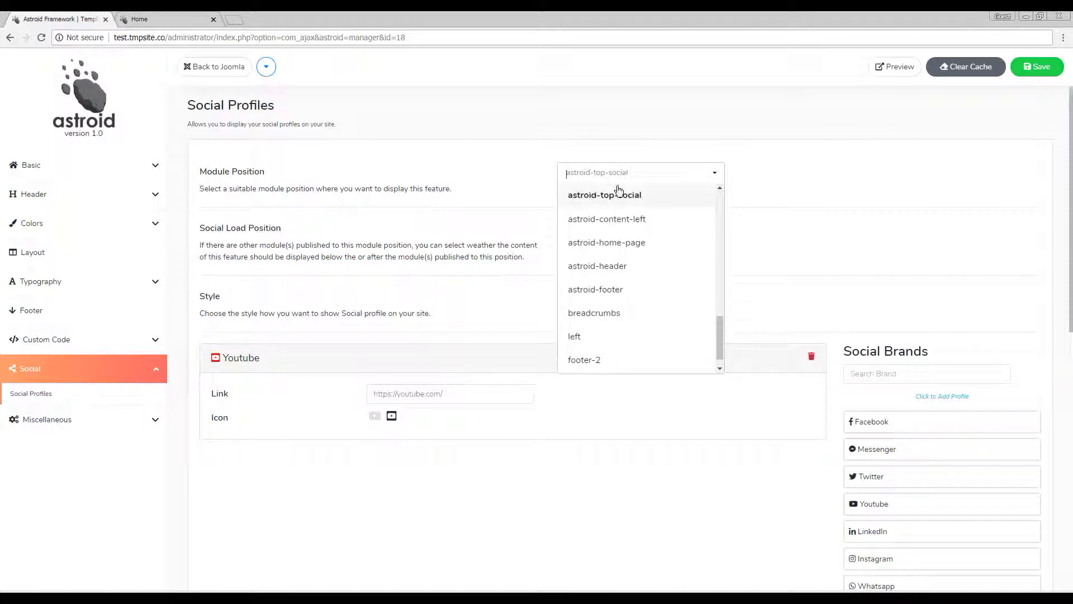
mouse_move(619, 199)
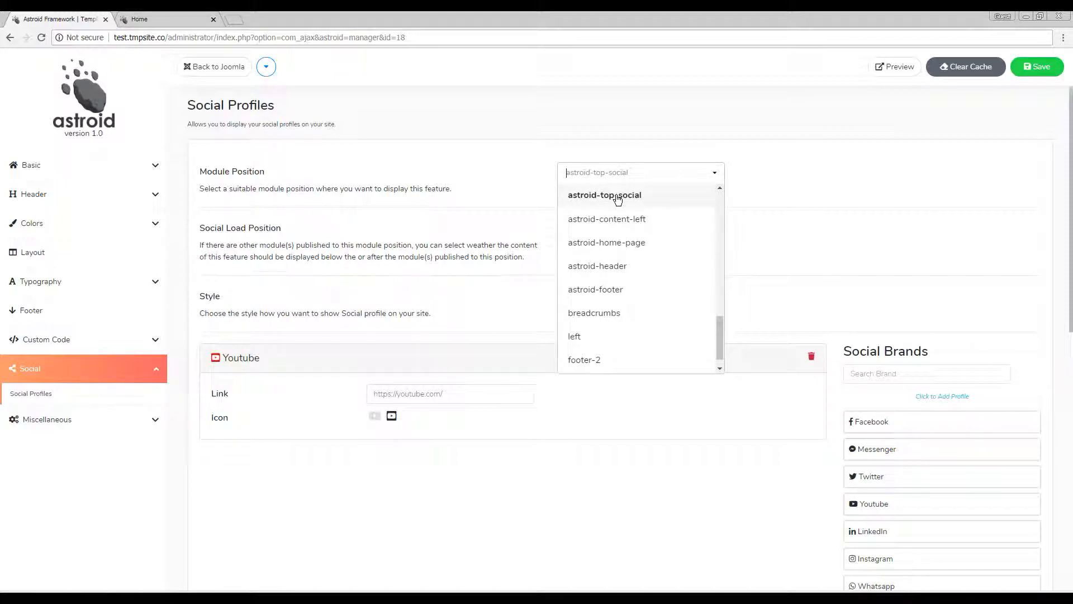
mouse_move(32, 251)
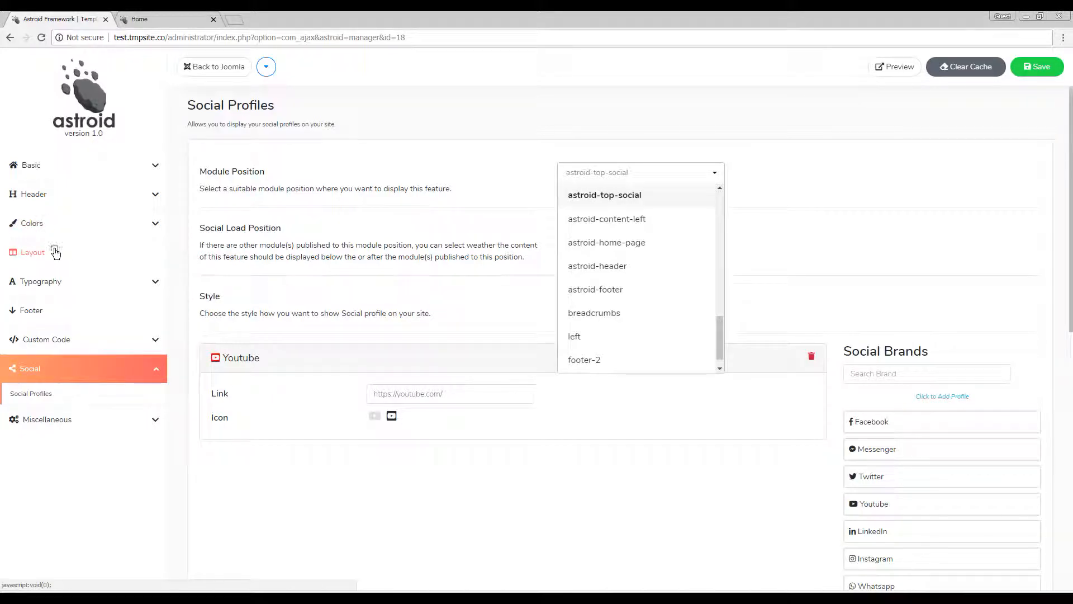
Step: Check in the Layout builder that Astroid Social Icons uses the astroid-top-social position
click(33, 252)
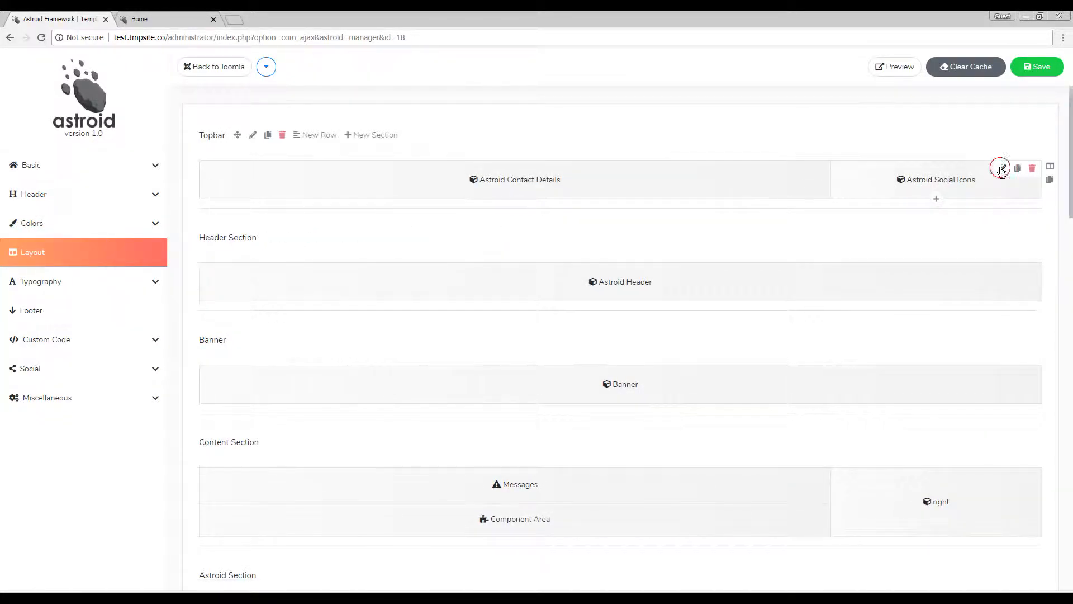
click(999, 169)
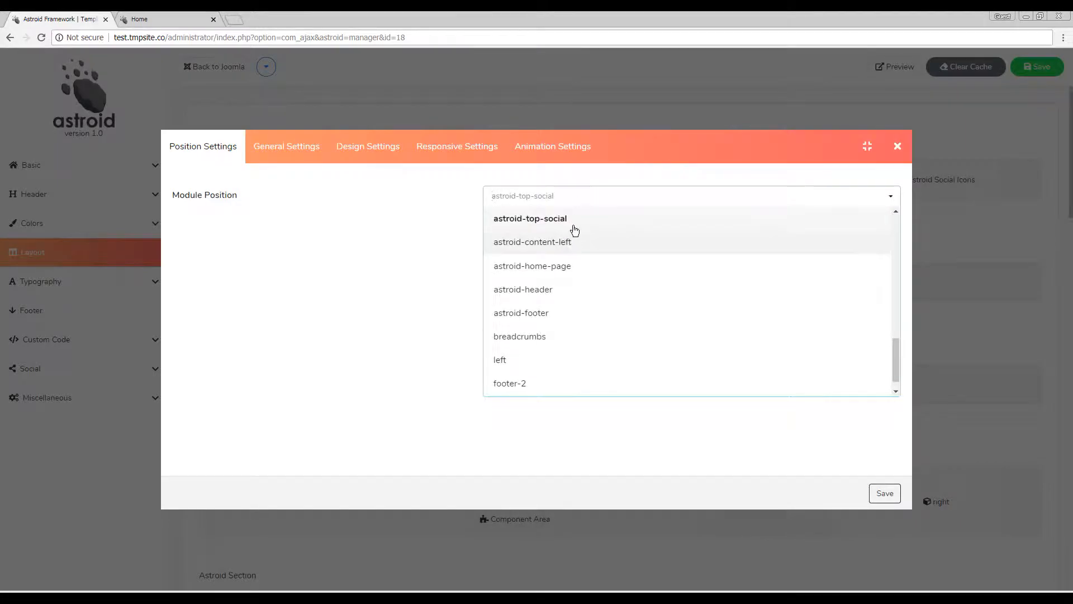
click(529, 218)
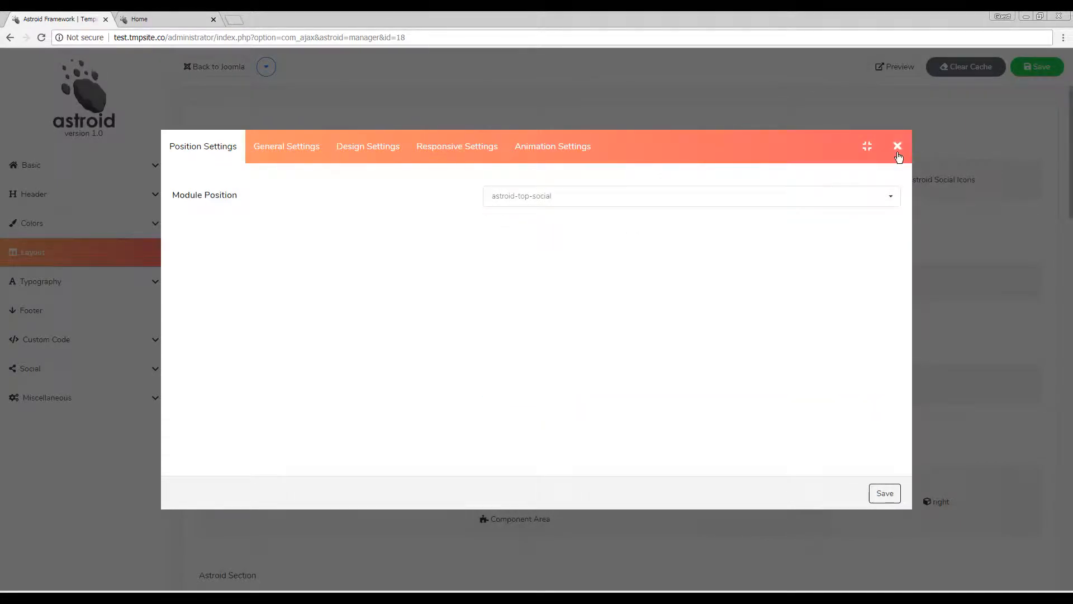
click(688, 195)
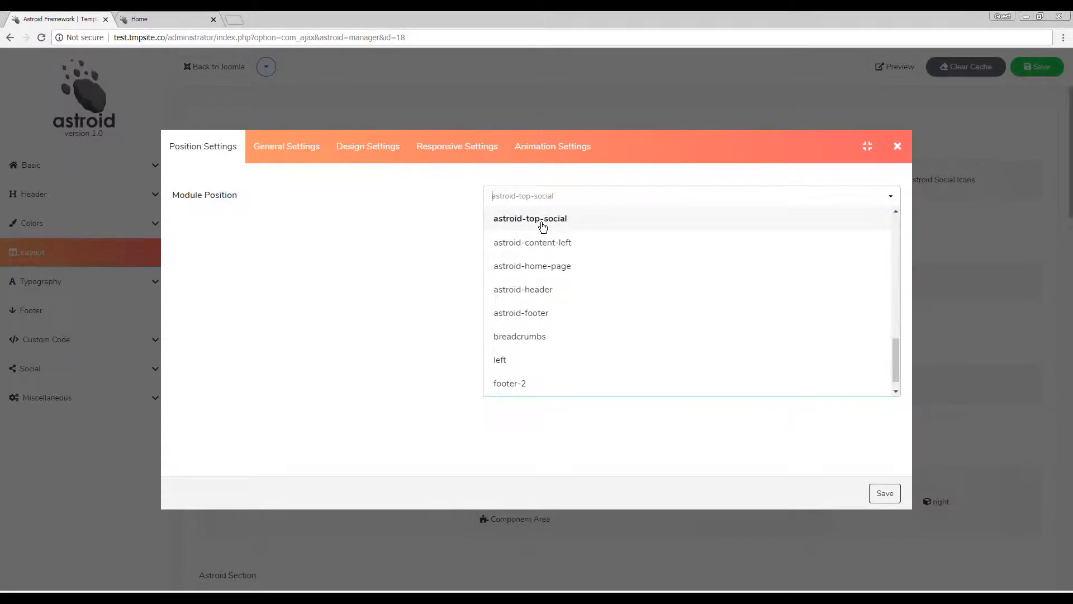
click(897, 145)
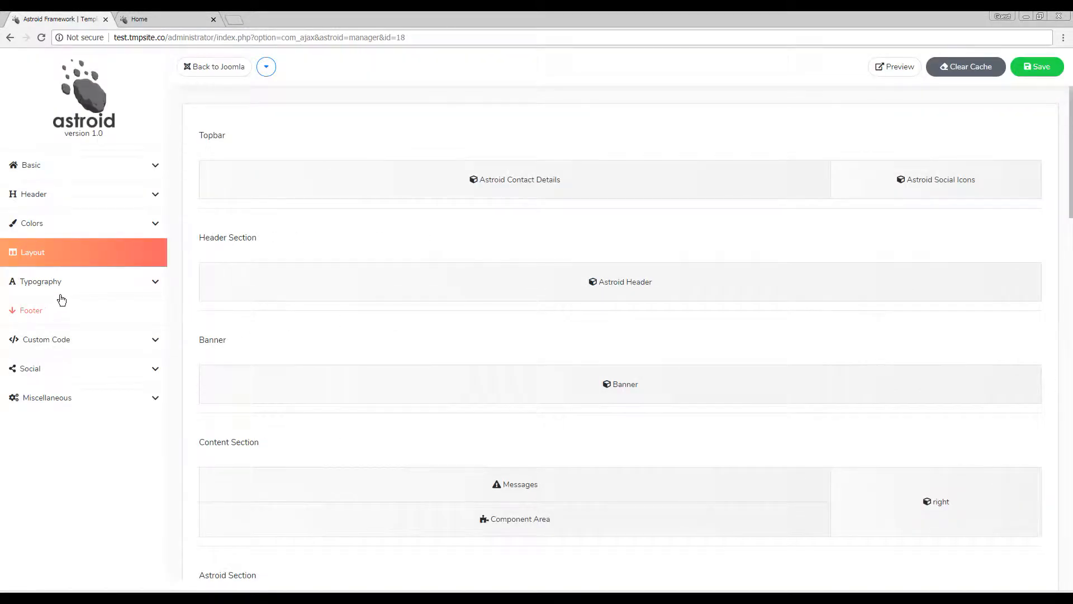
Step: Add Facebook, Twitter, LinkedIn, Whatsapp and Github profiles below YouTube from the Social Brands list
click(30, 368)
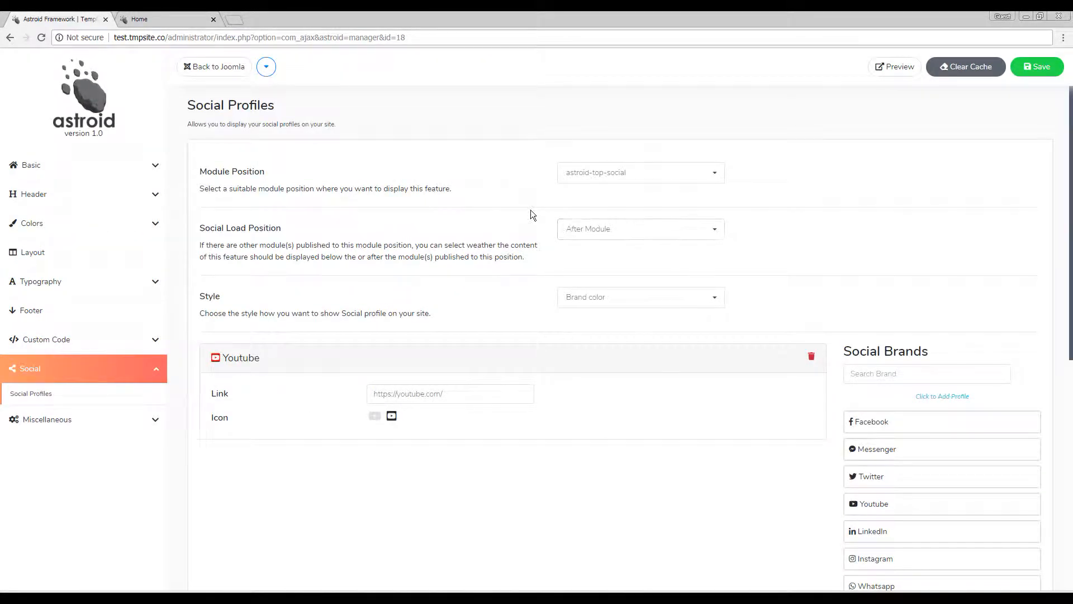
mouse_move(474, 312)
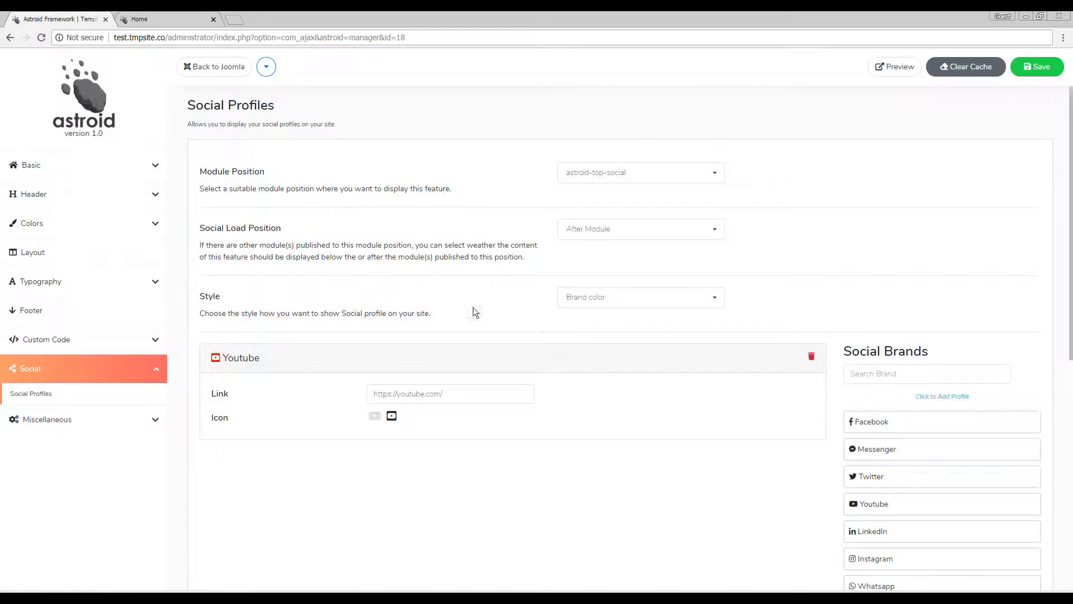
scroll(down, 3)
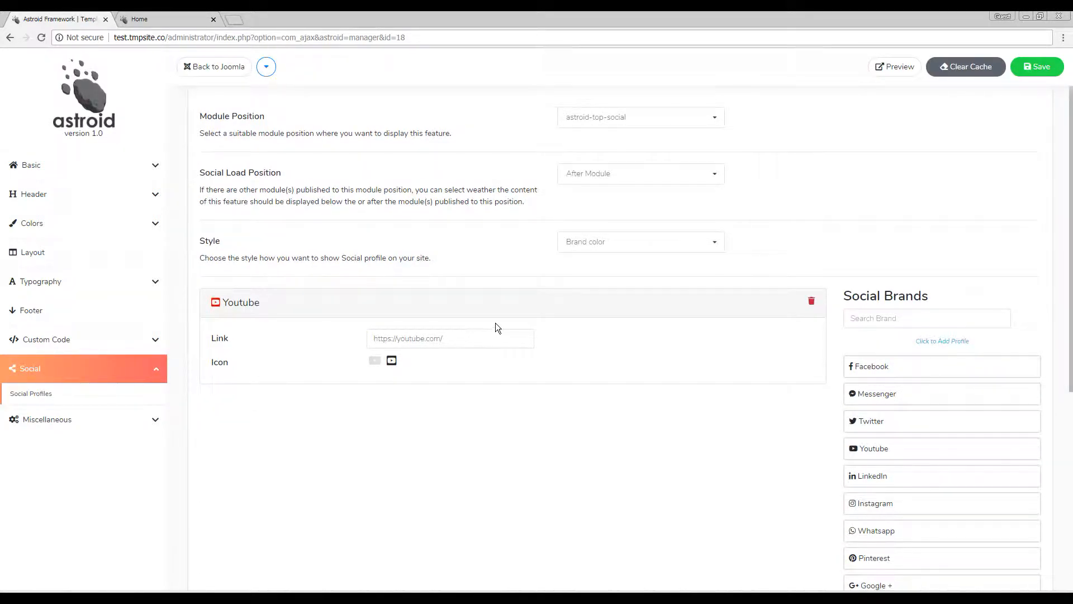
mouse_move(894, 370)
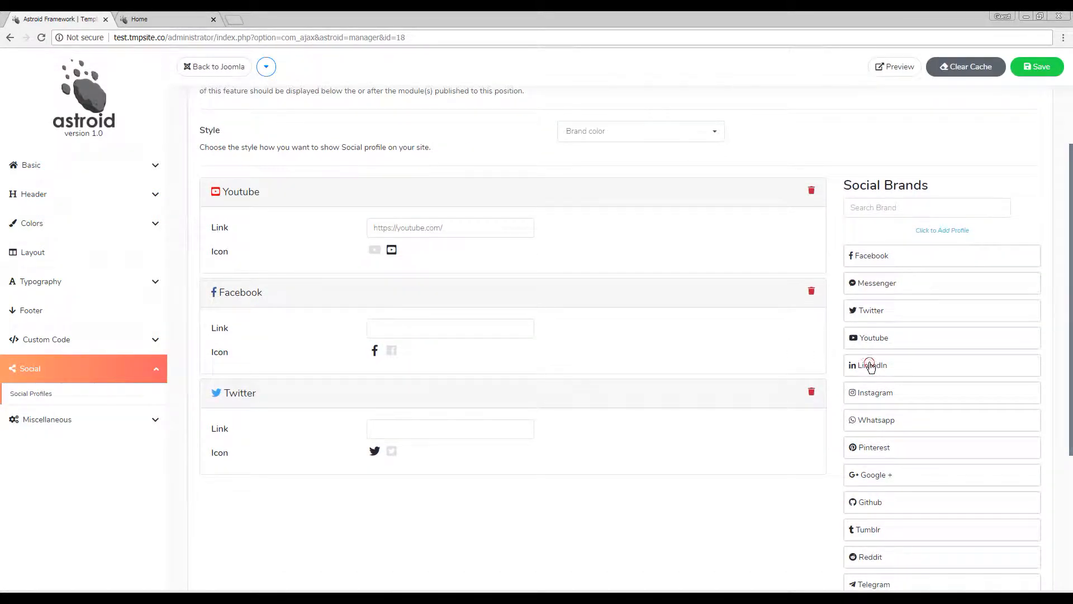
click(872, 365)
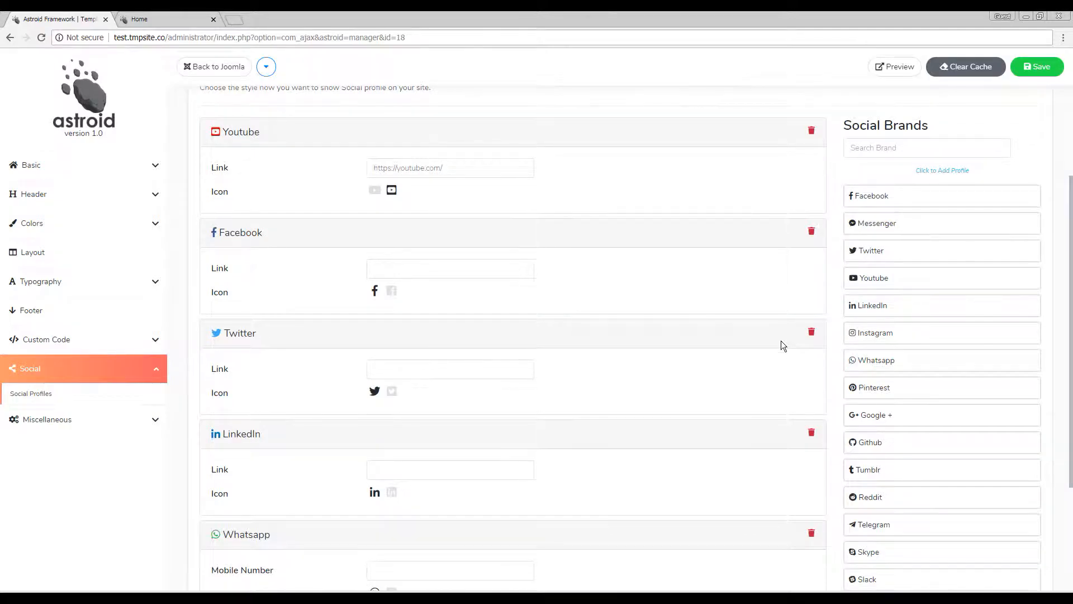
scroll(down, 3)
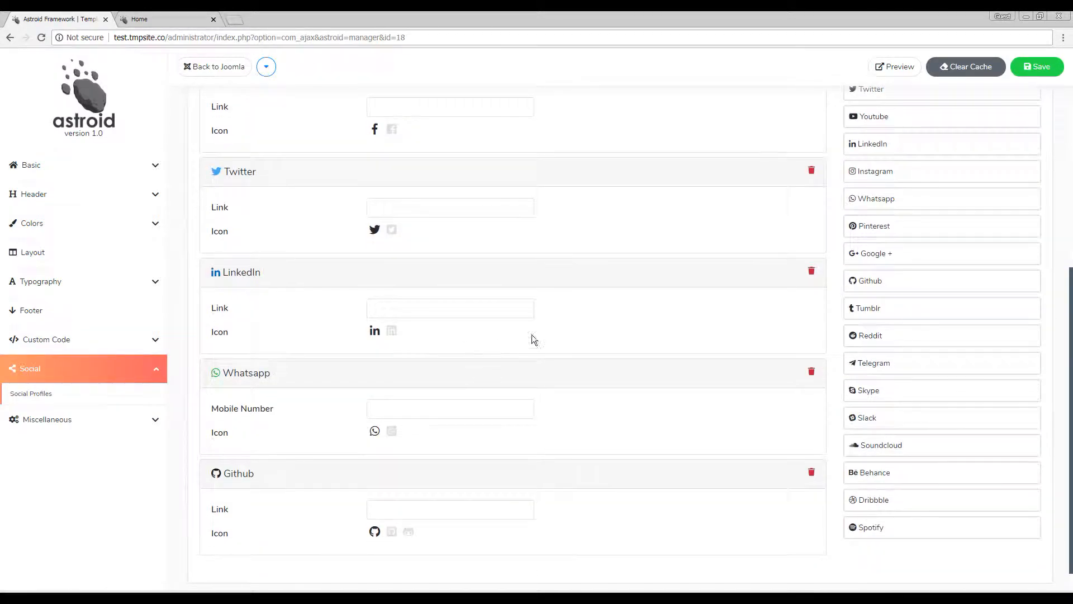
Step: Give Facebook, Twitter, LinkedIn and Github '#' links and choose their alternate icons
scroll(up, 3)
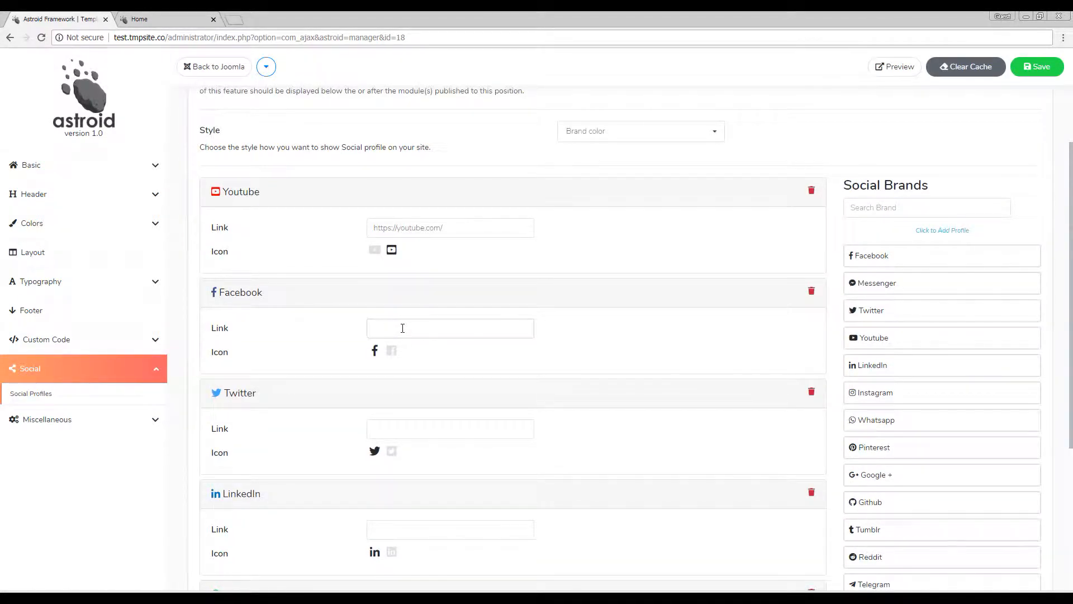
text(hg)
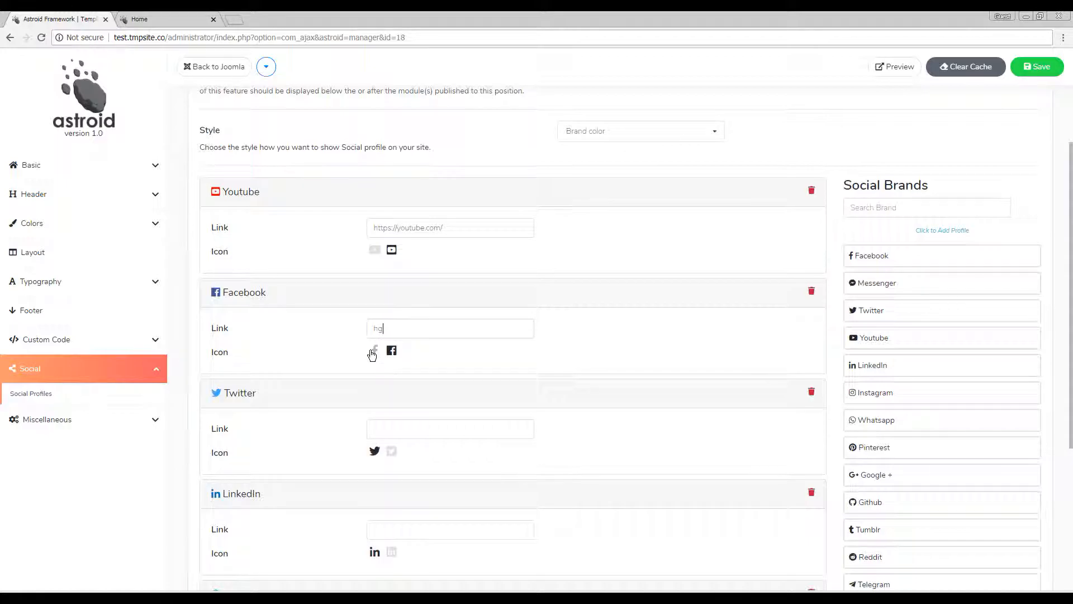
scroll(down, 3)
text(g)
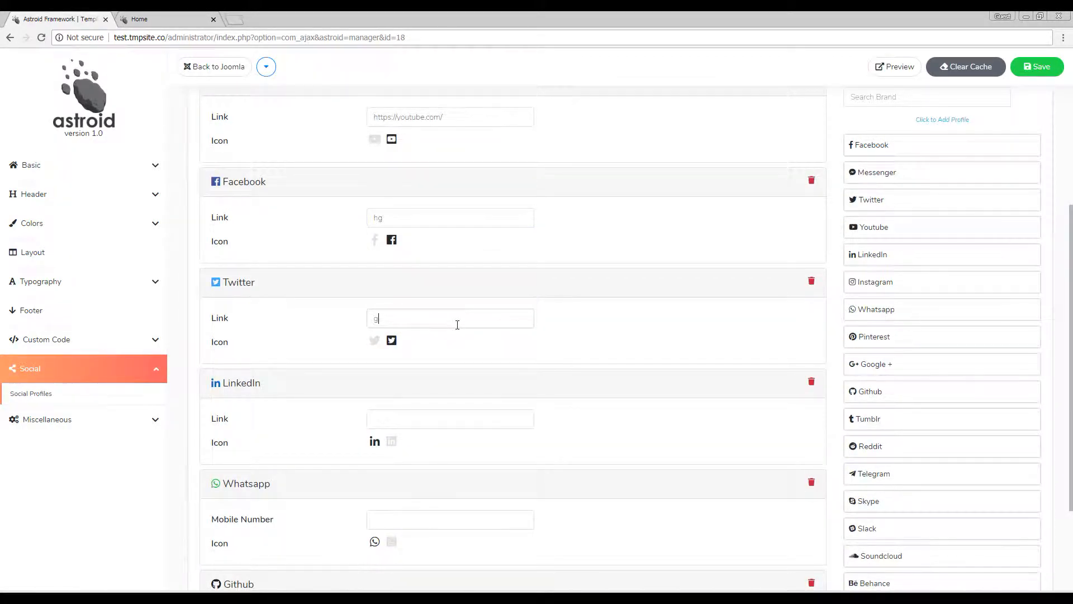
text(#)
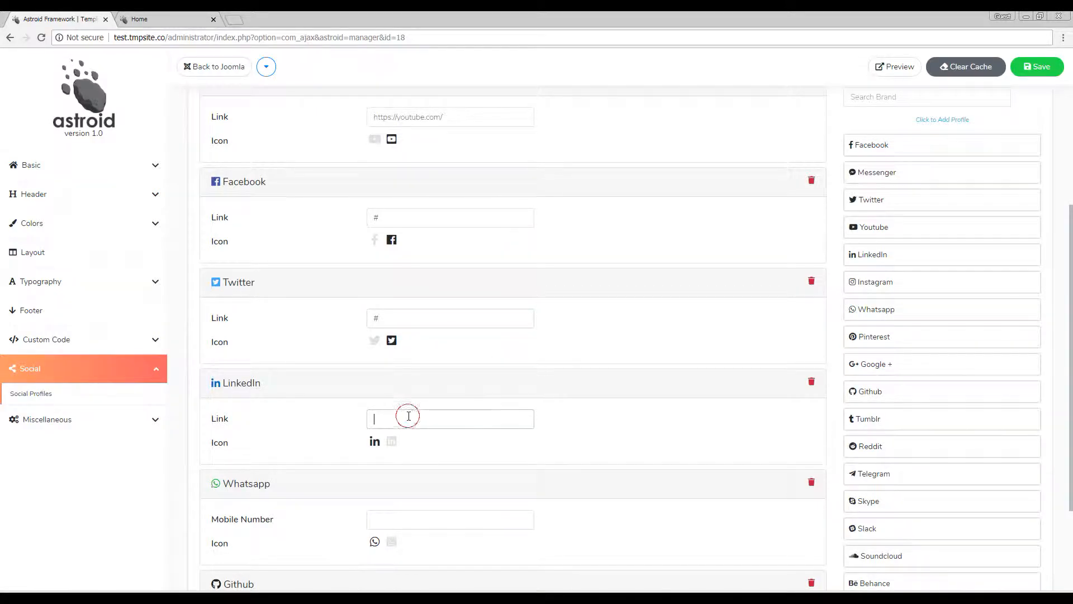
scroll(down, 3)
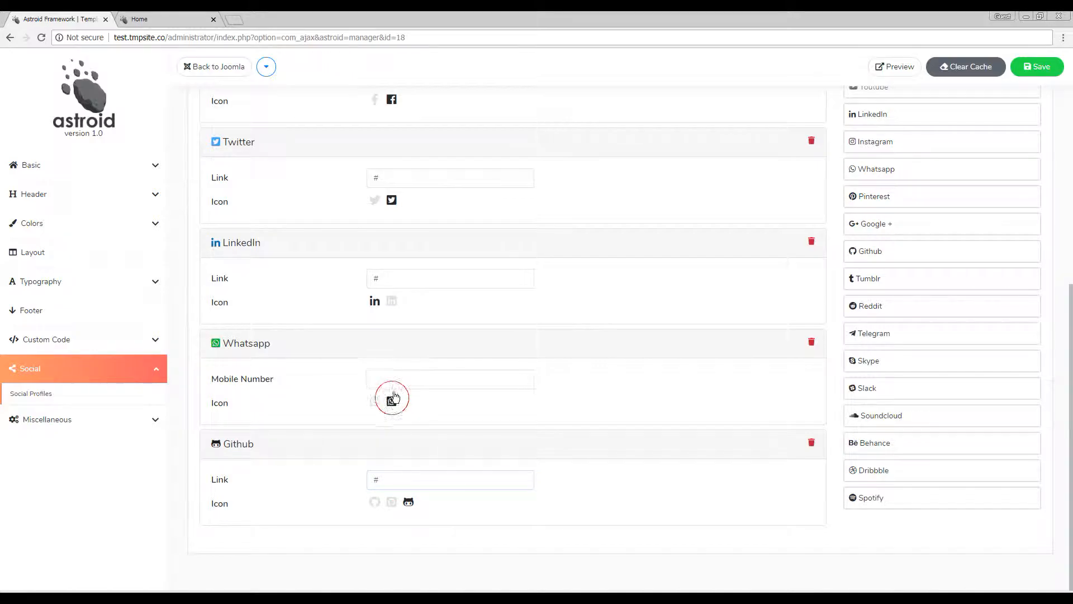
scroll(up, 3)
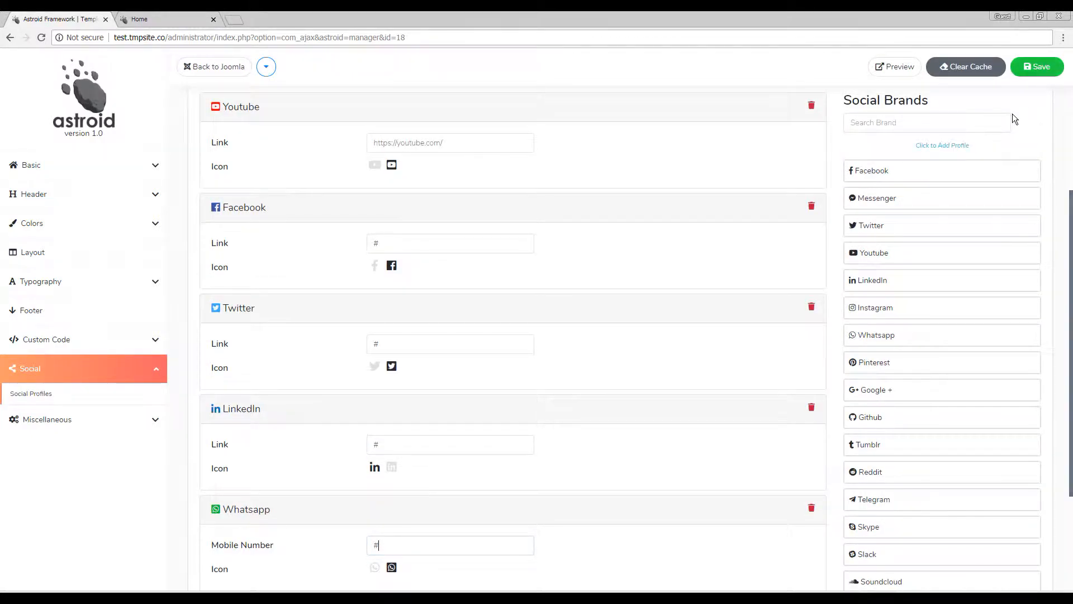
Step: Add a second Github profile with its alternate icon, leaving Whatsapp's number as '#'
scroll(down, 3)
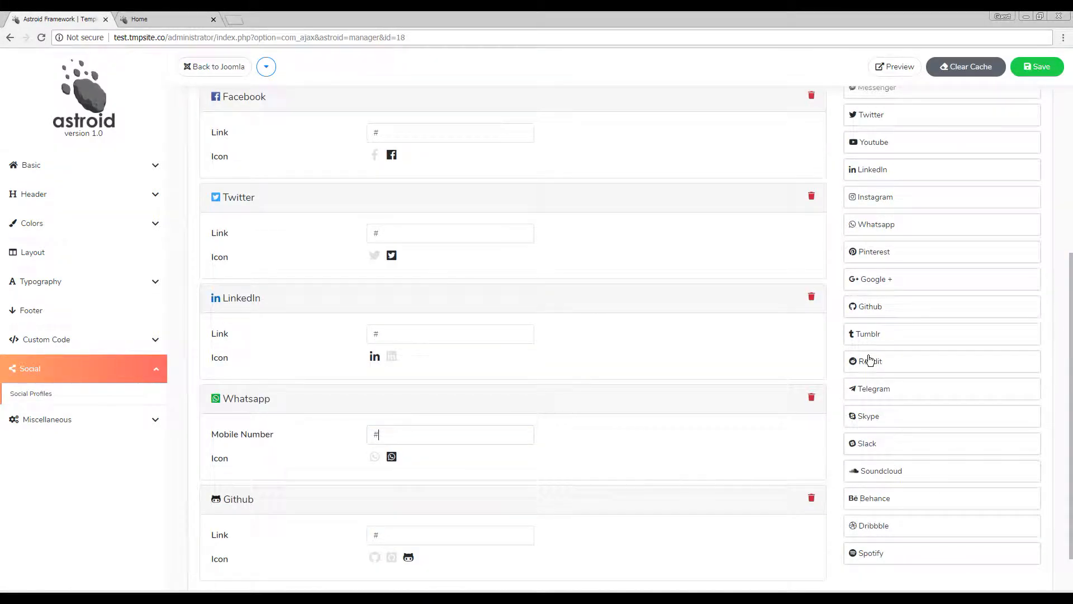
mouse_move(464, 462)
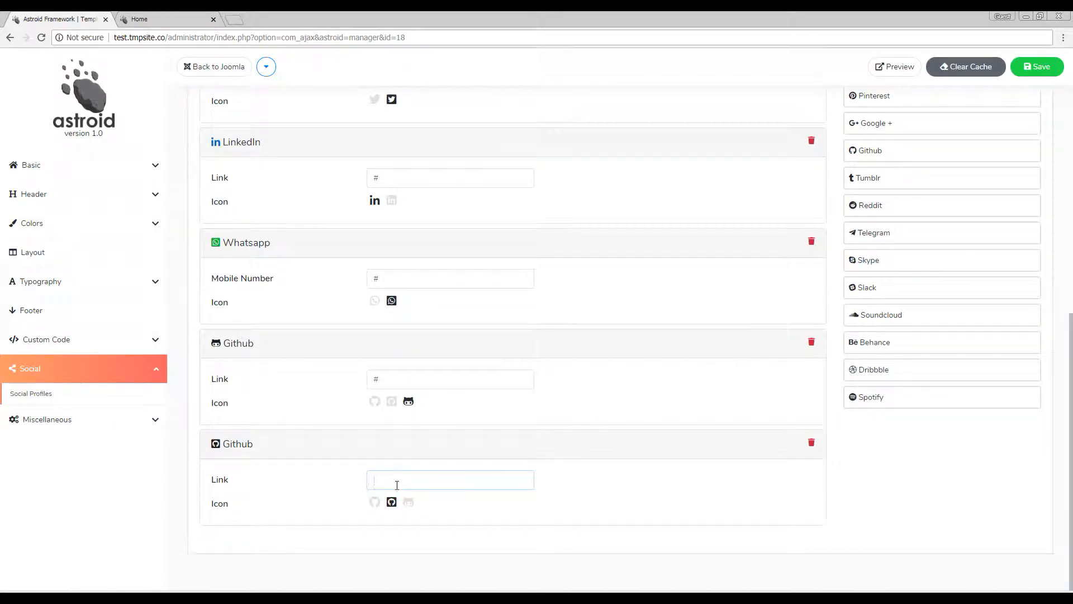
scroll(up, 3)
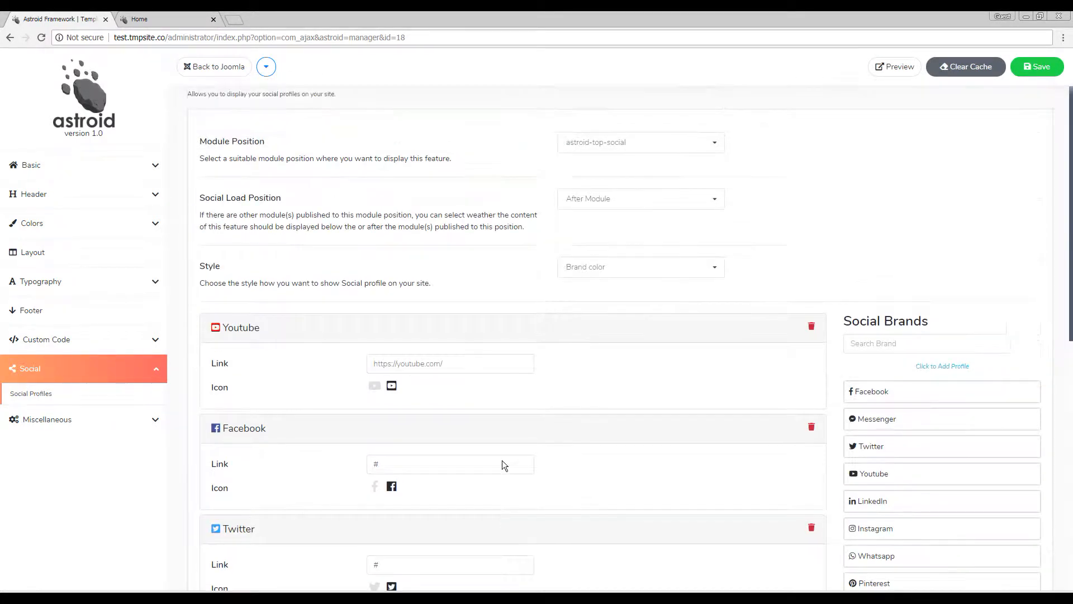
Step: Review the Style choices, keep Brand color, and save the template
scroll(up, 3)
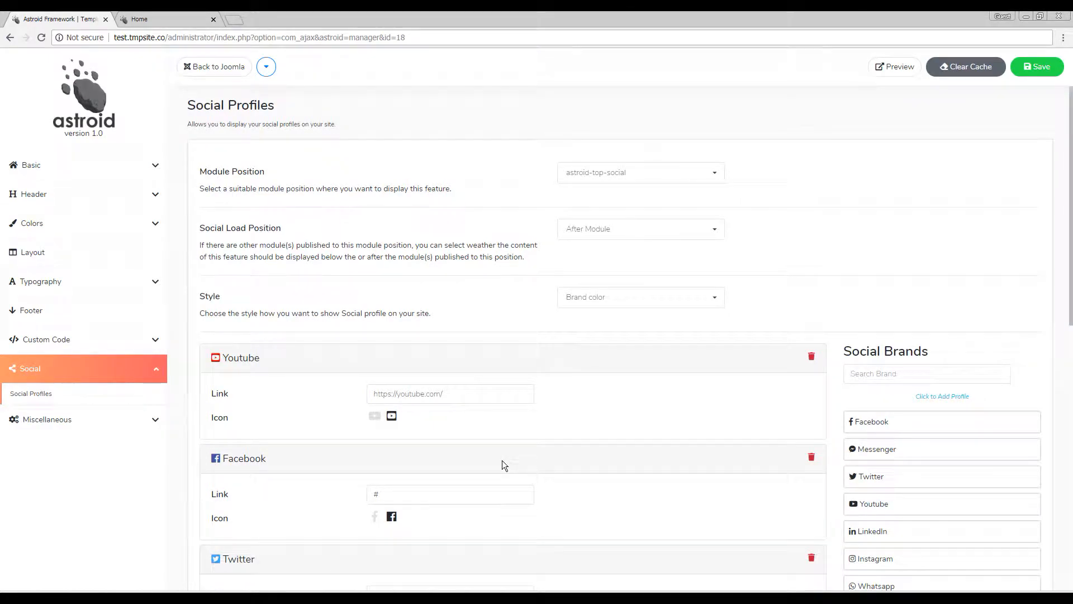
click(639, 296)
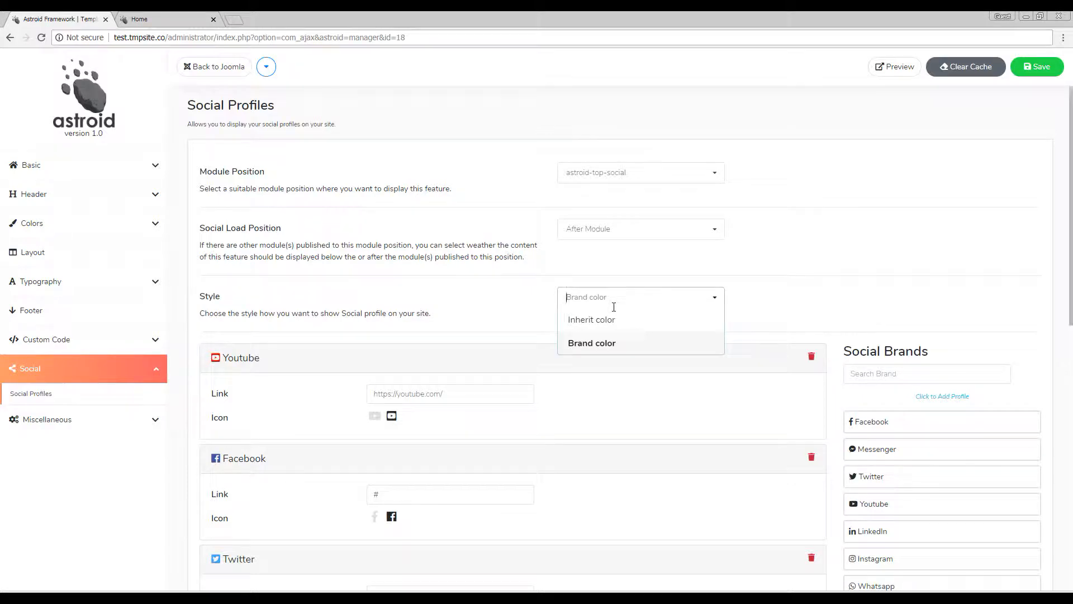
click(590, 342)
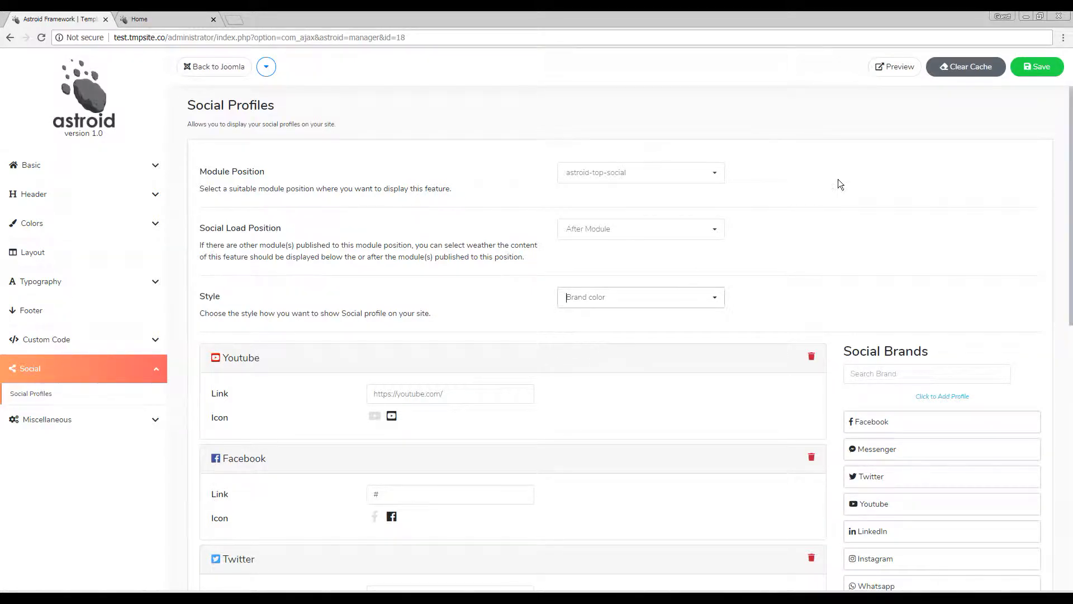
click(1038, 66)
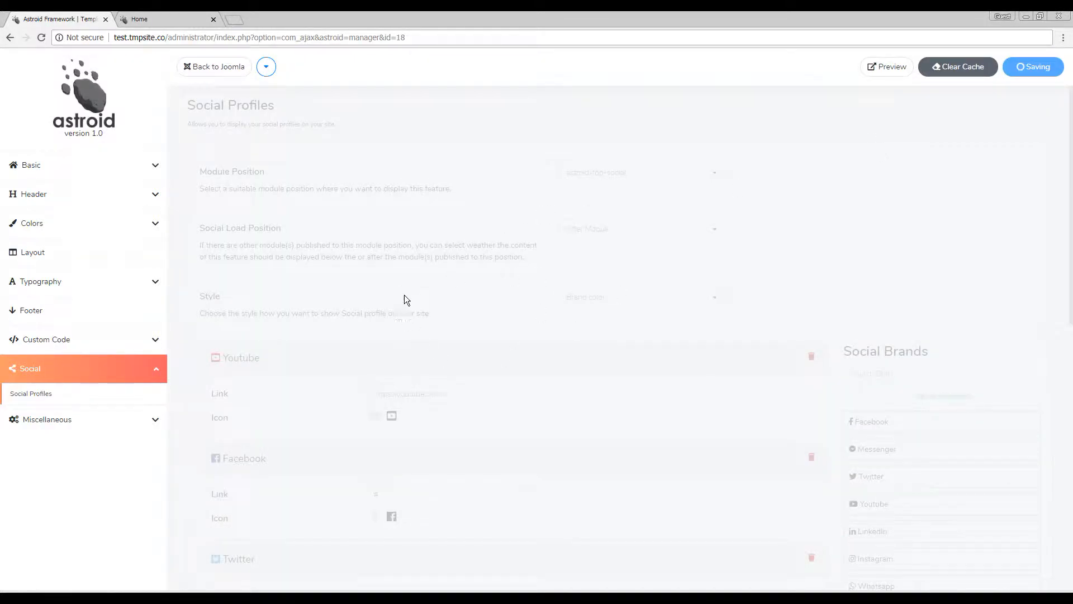
click(1033, 66)
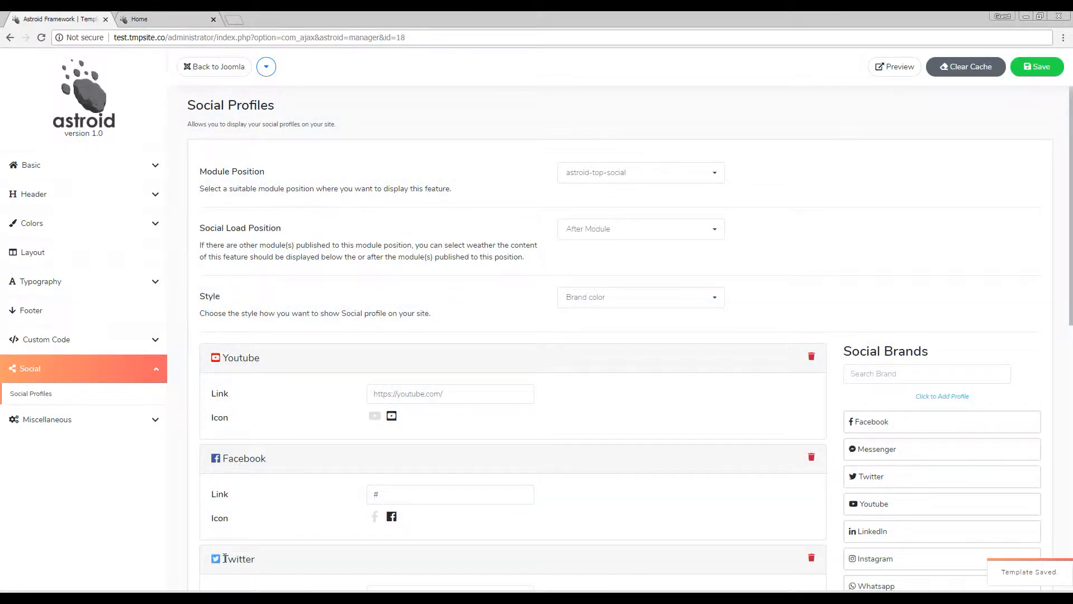
Step: Switch the social icon style to Inherit color and check the icons on the live site
click(168, 19)
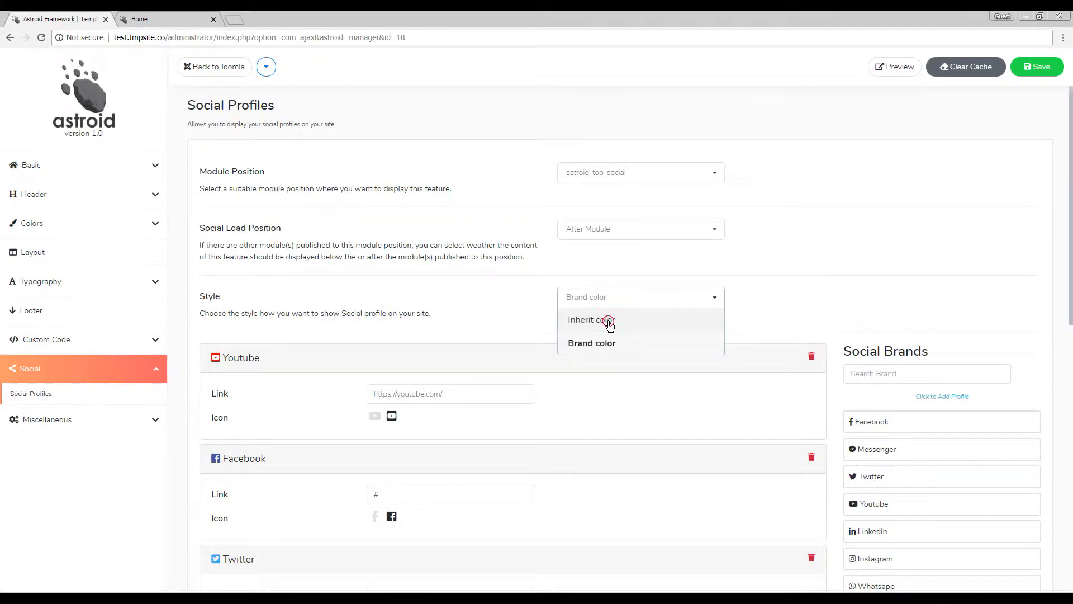
click(587, 319)
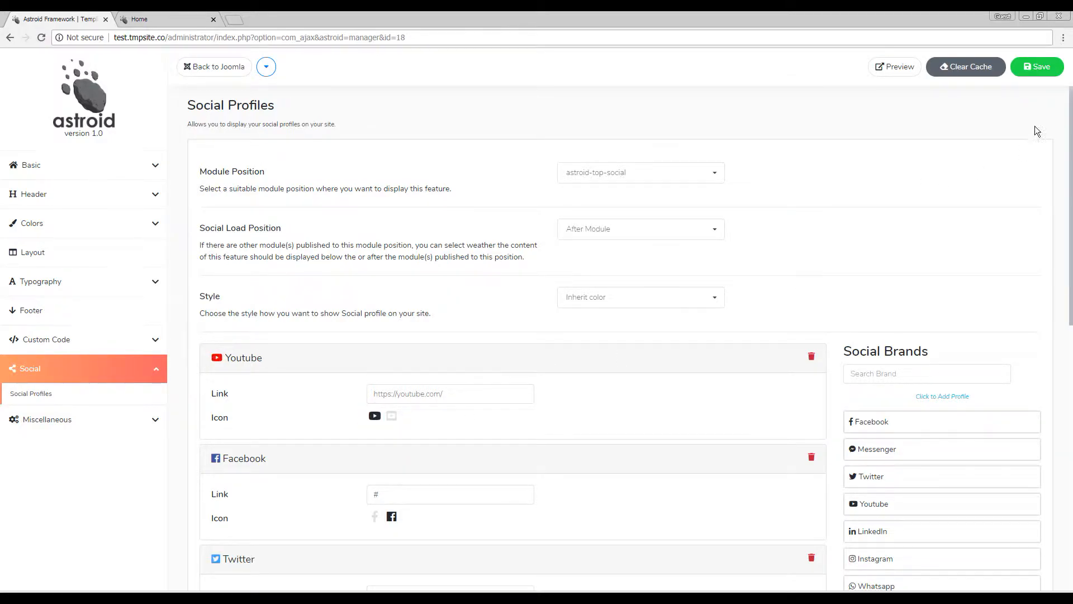
click(167, 19)
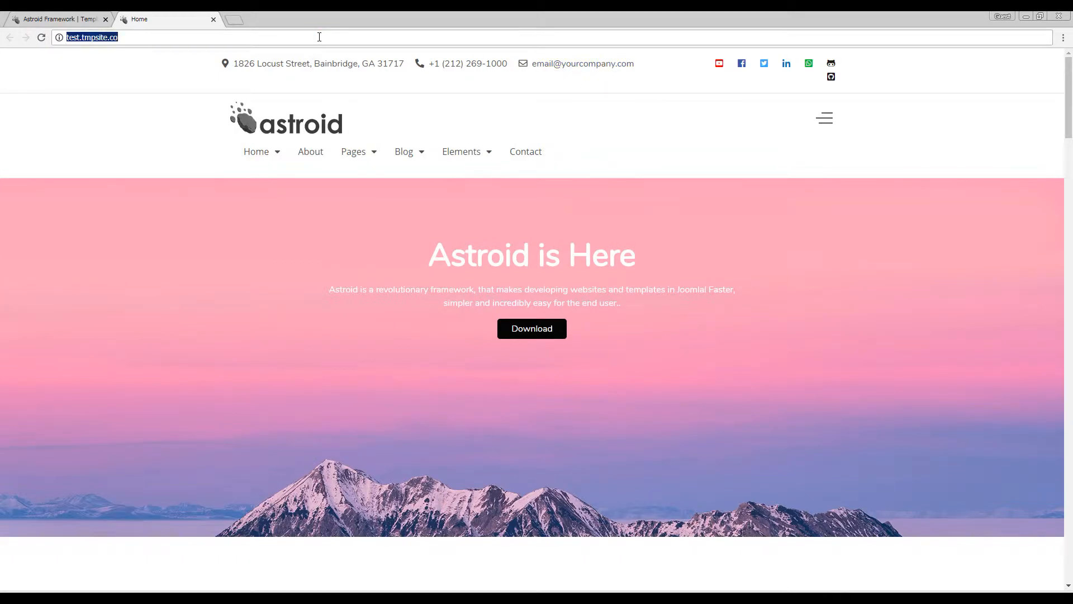
click(719, 64)
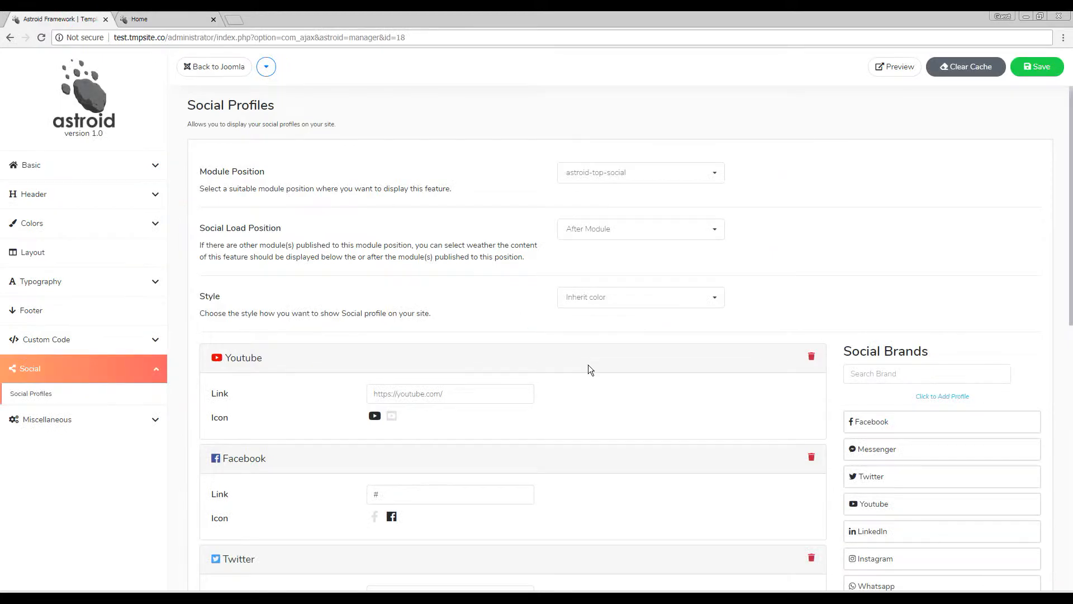
Step: Remove the Youtube and Twitter profiles and move the first Github profile to the top
scroll(down, 3)
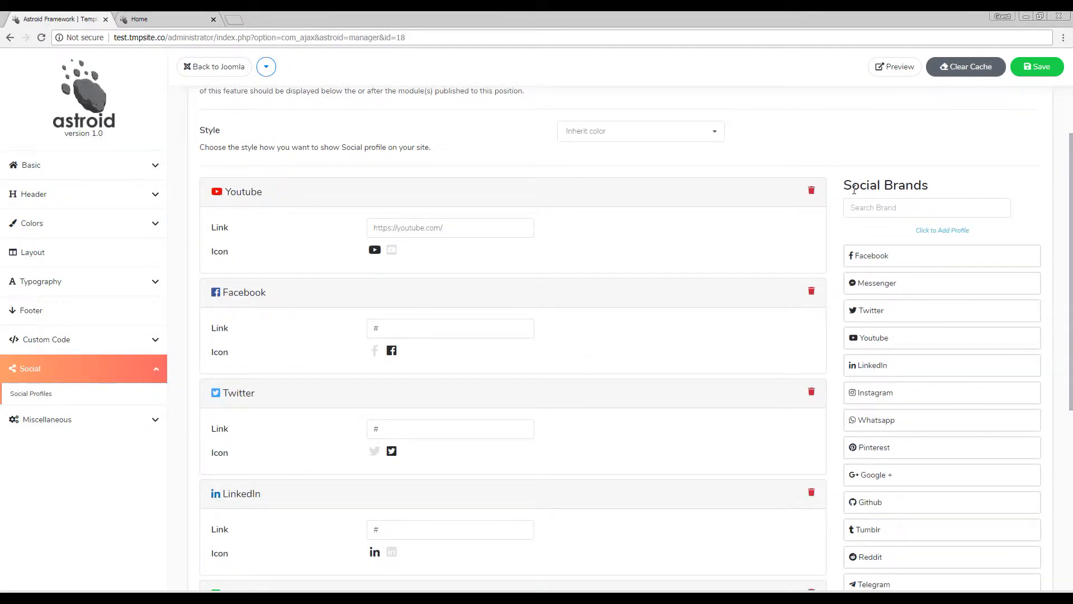
click(811, 190)
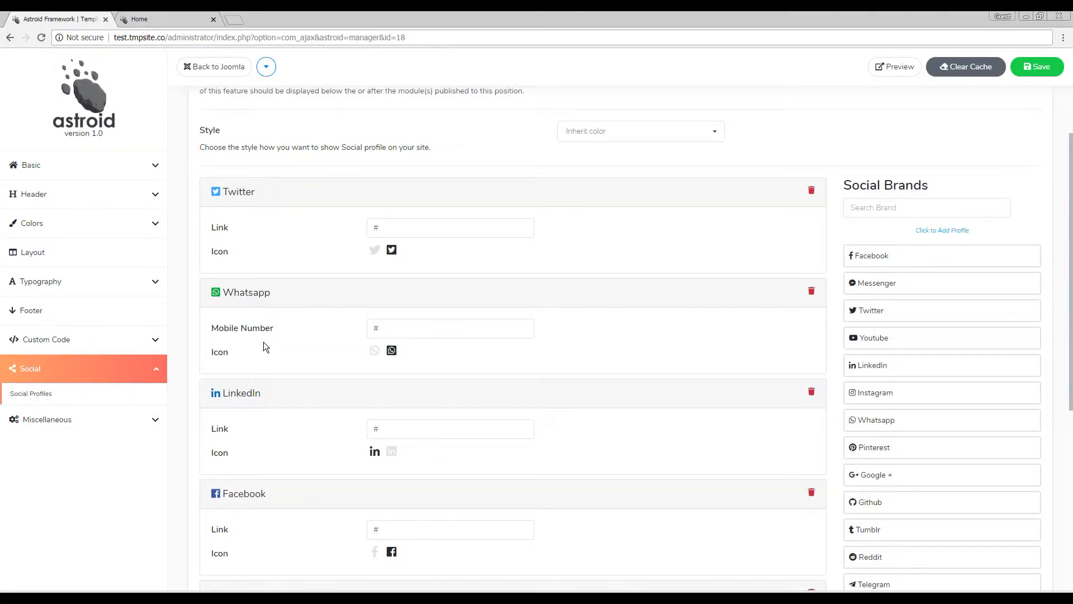
scroll(down, 3)
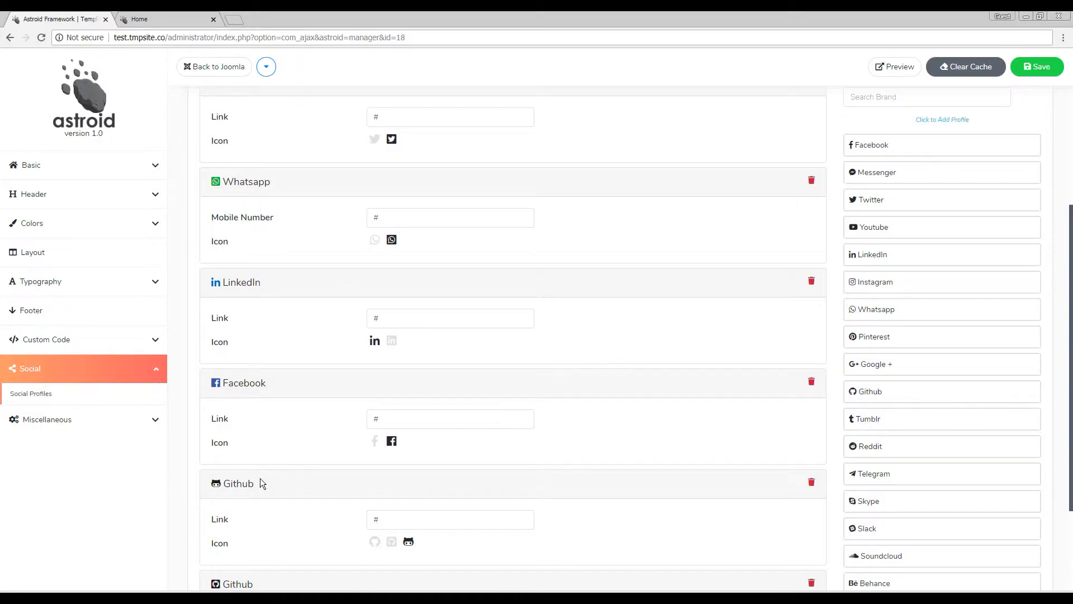
scroll(up, 3)
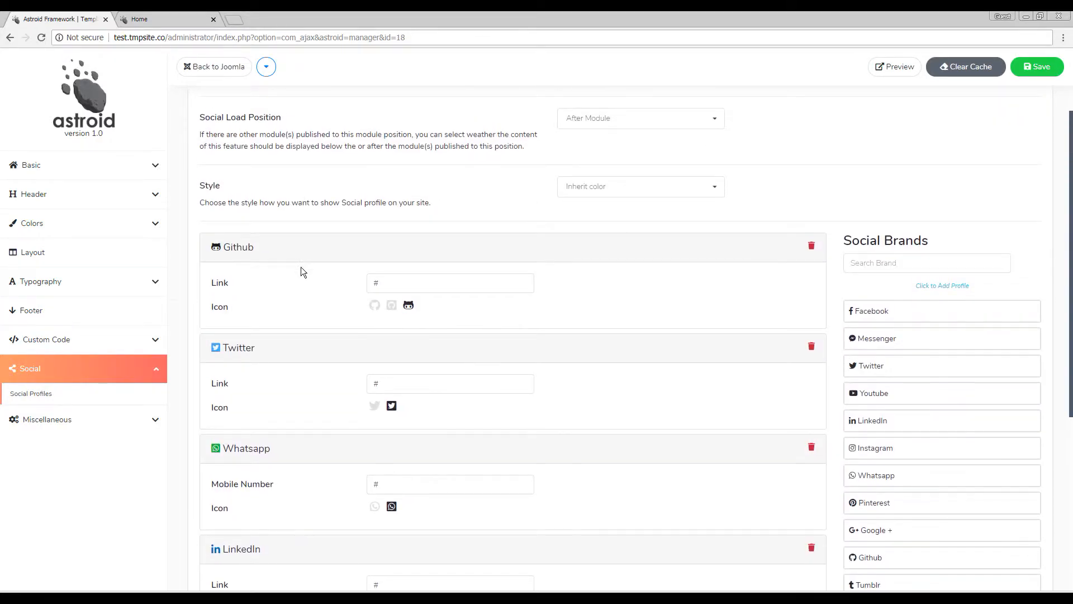
scroll(down, 3)
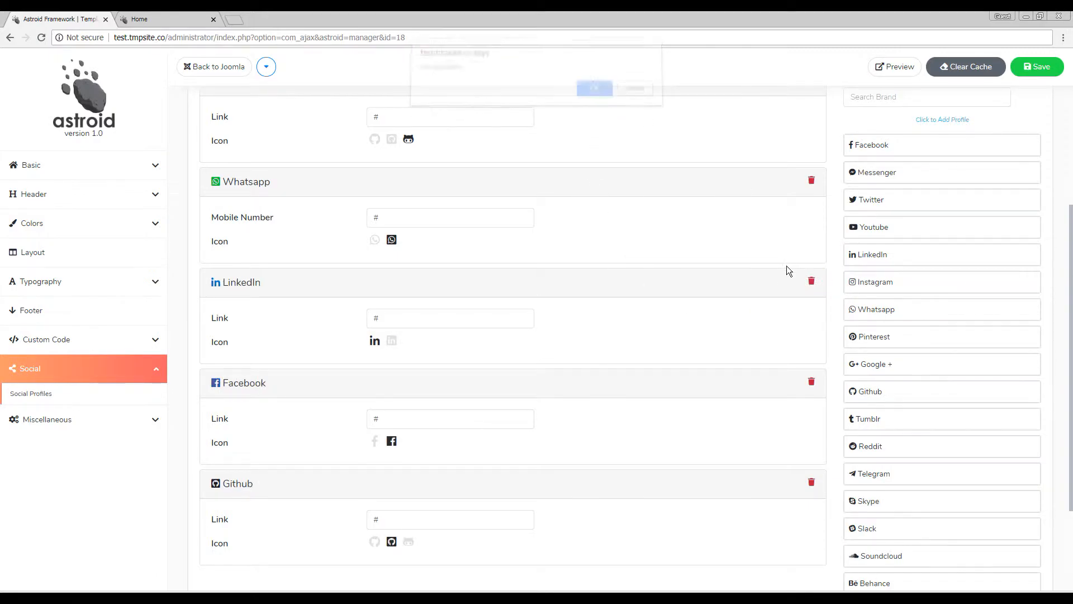
Step: Delete LinkedIn, Facebook and the duplicate Github, leaving Github and Whatsapp, and save
click(811, 281)
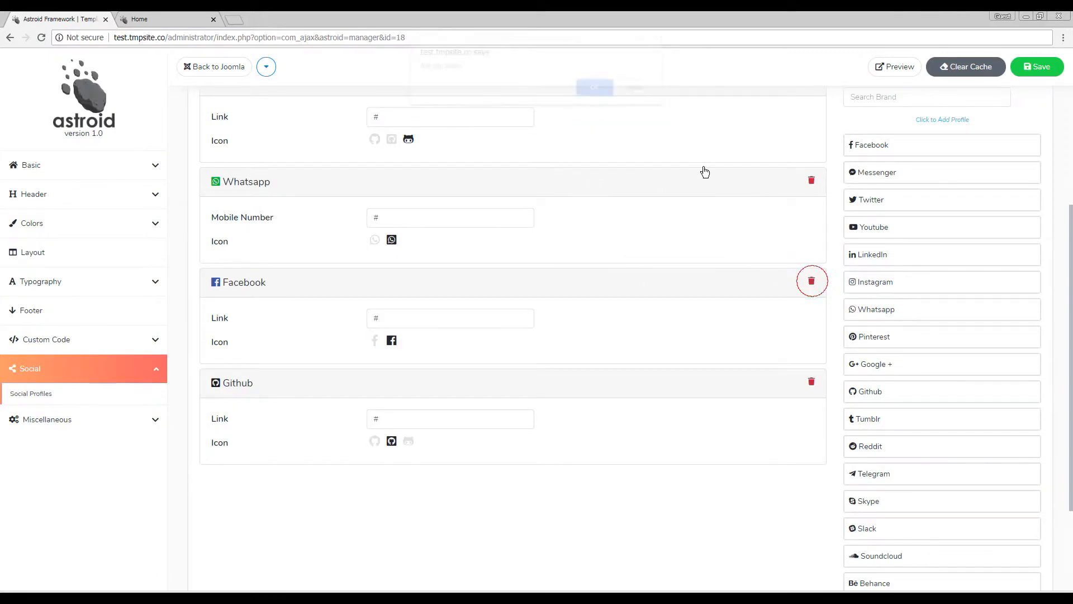
click(811, 280)
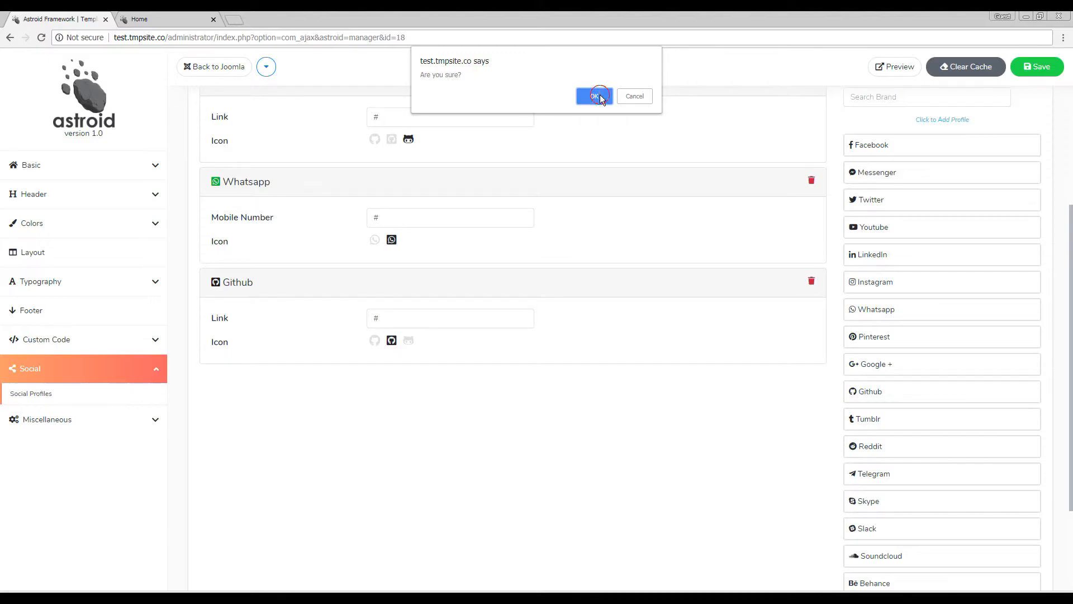
click(594, 96)
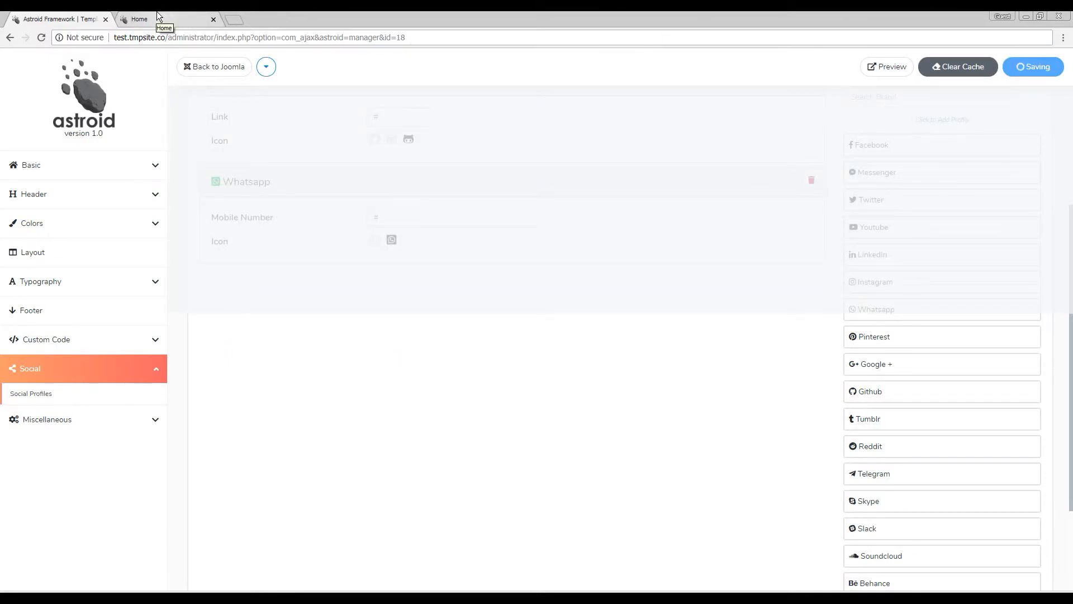
click(168, 19)
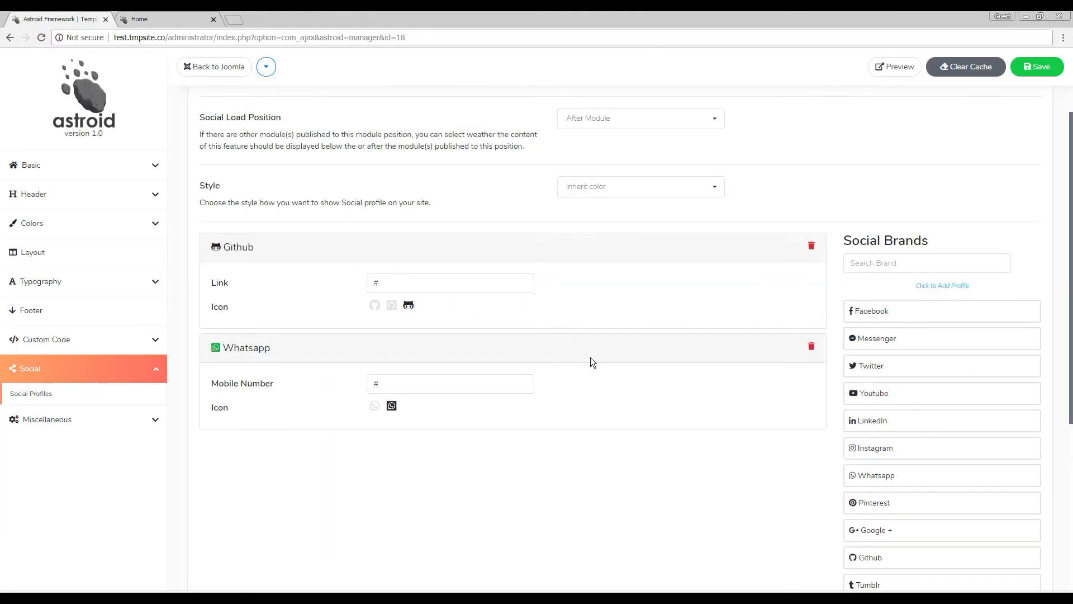
mouse_move(608, 395)
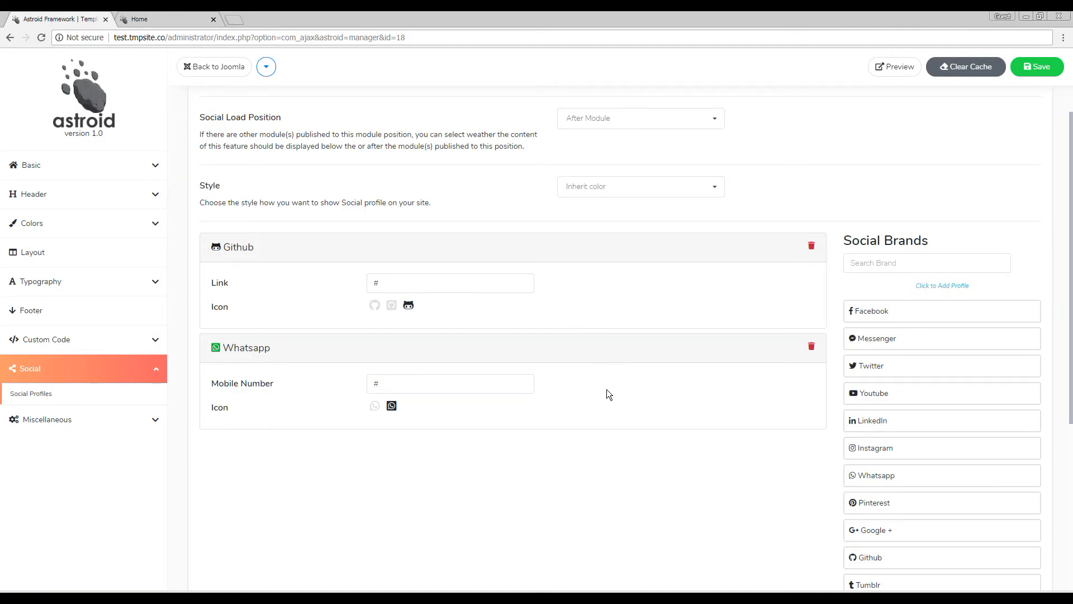
mouse_move(693, 569)
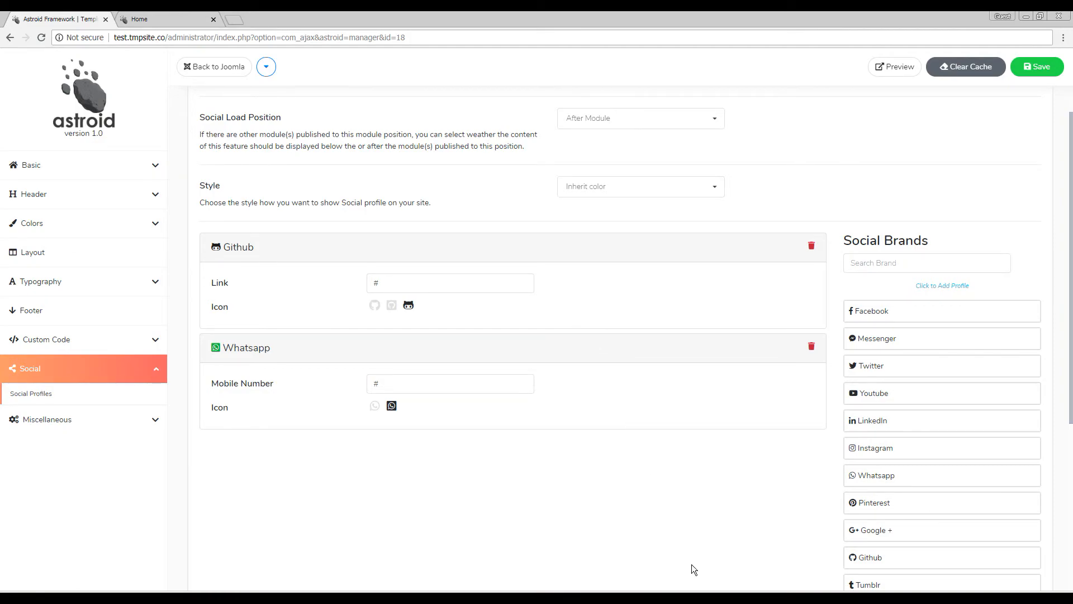
mouse_move(33, 223)
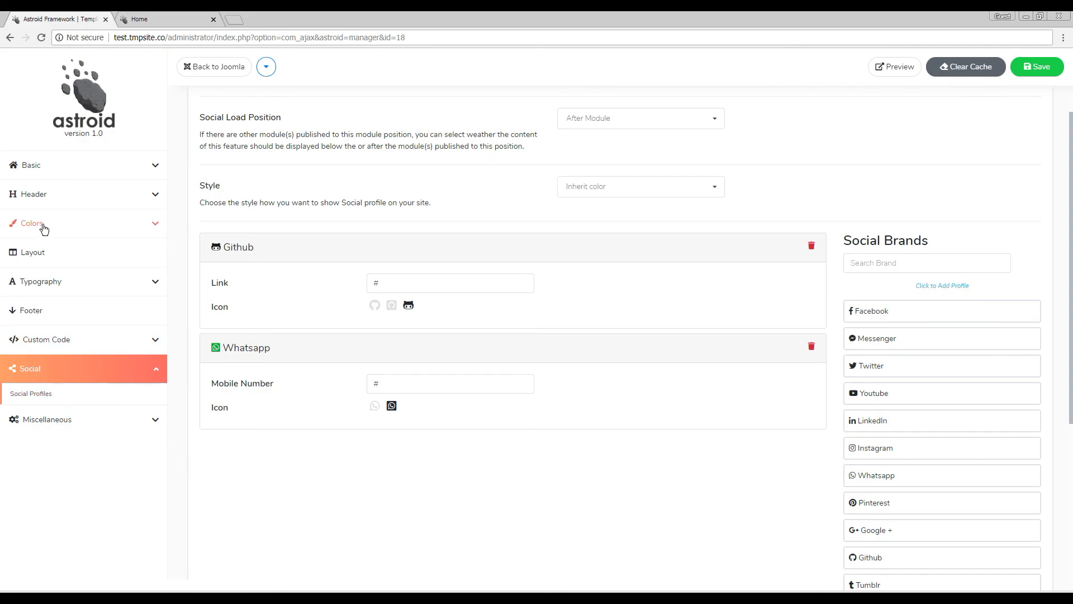